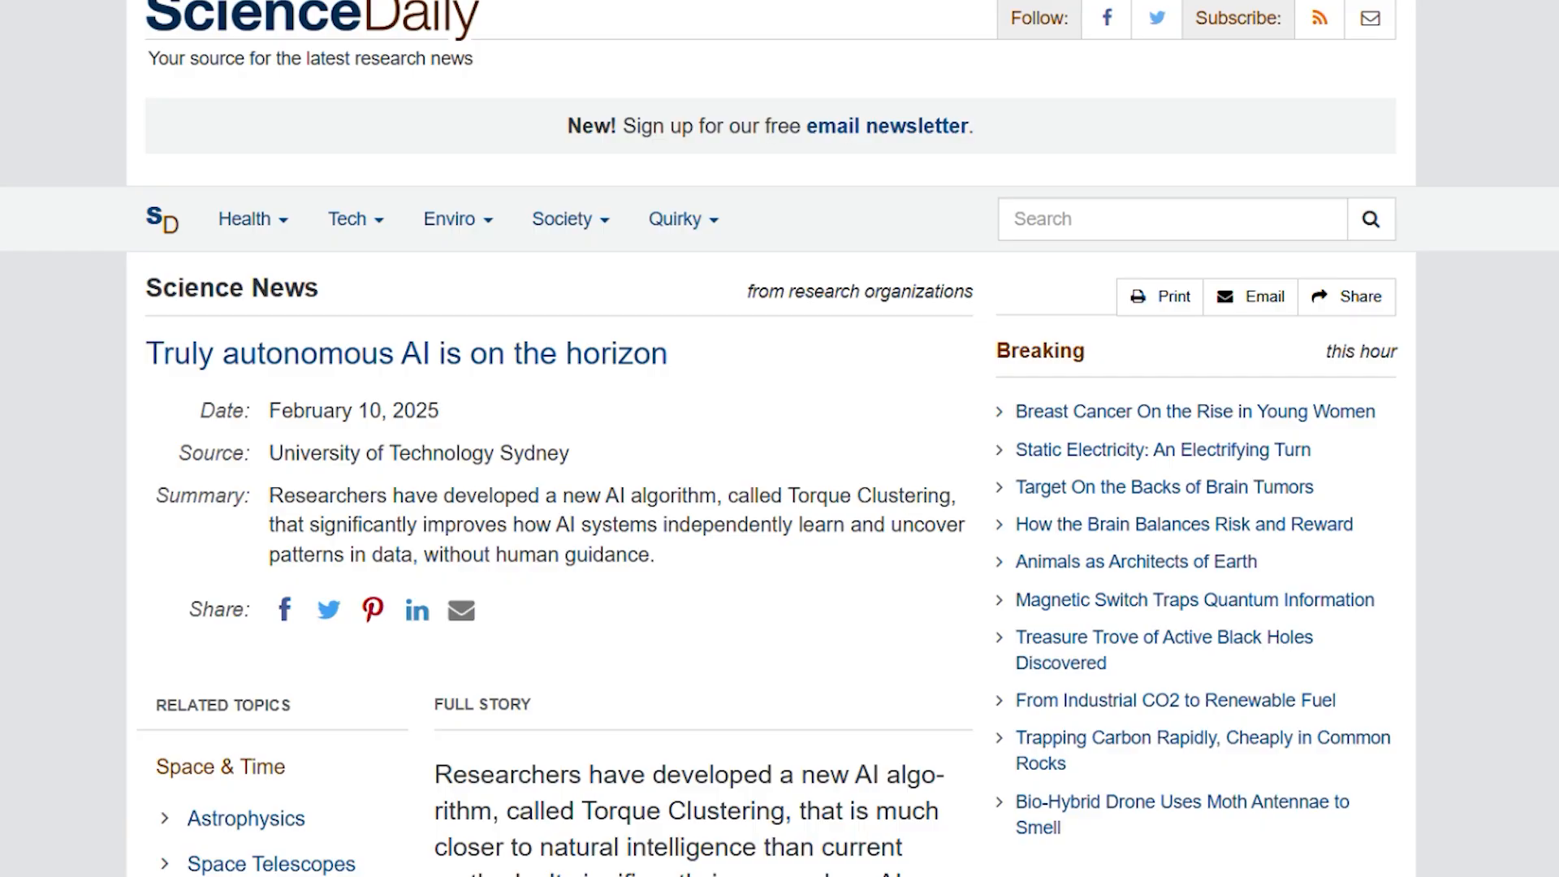
Step: Scroll the Torque Clustering article down to the quotes on supervised and unsupervised learning
{"action": "scroll", "scroll_direction": "down", "scroll_amount": 3}
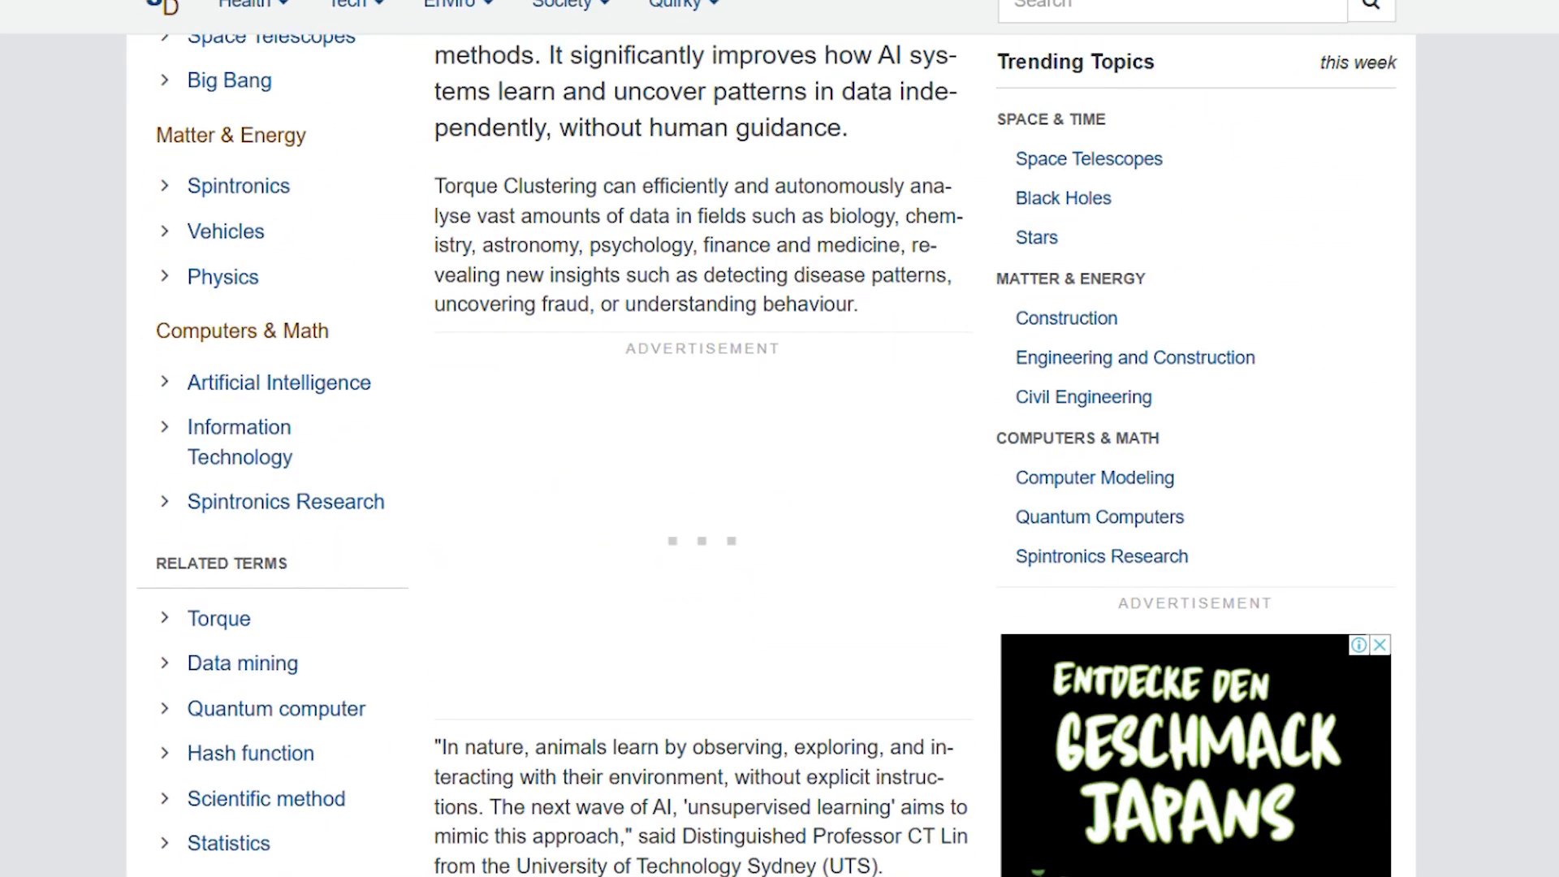
{"action": "scroll", "scroll_direction": "down", "scroll_amount": 3}
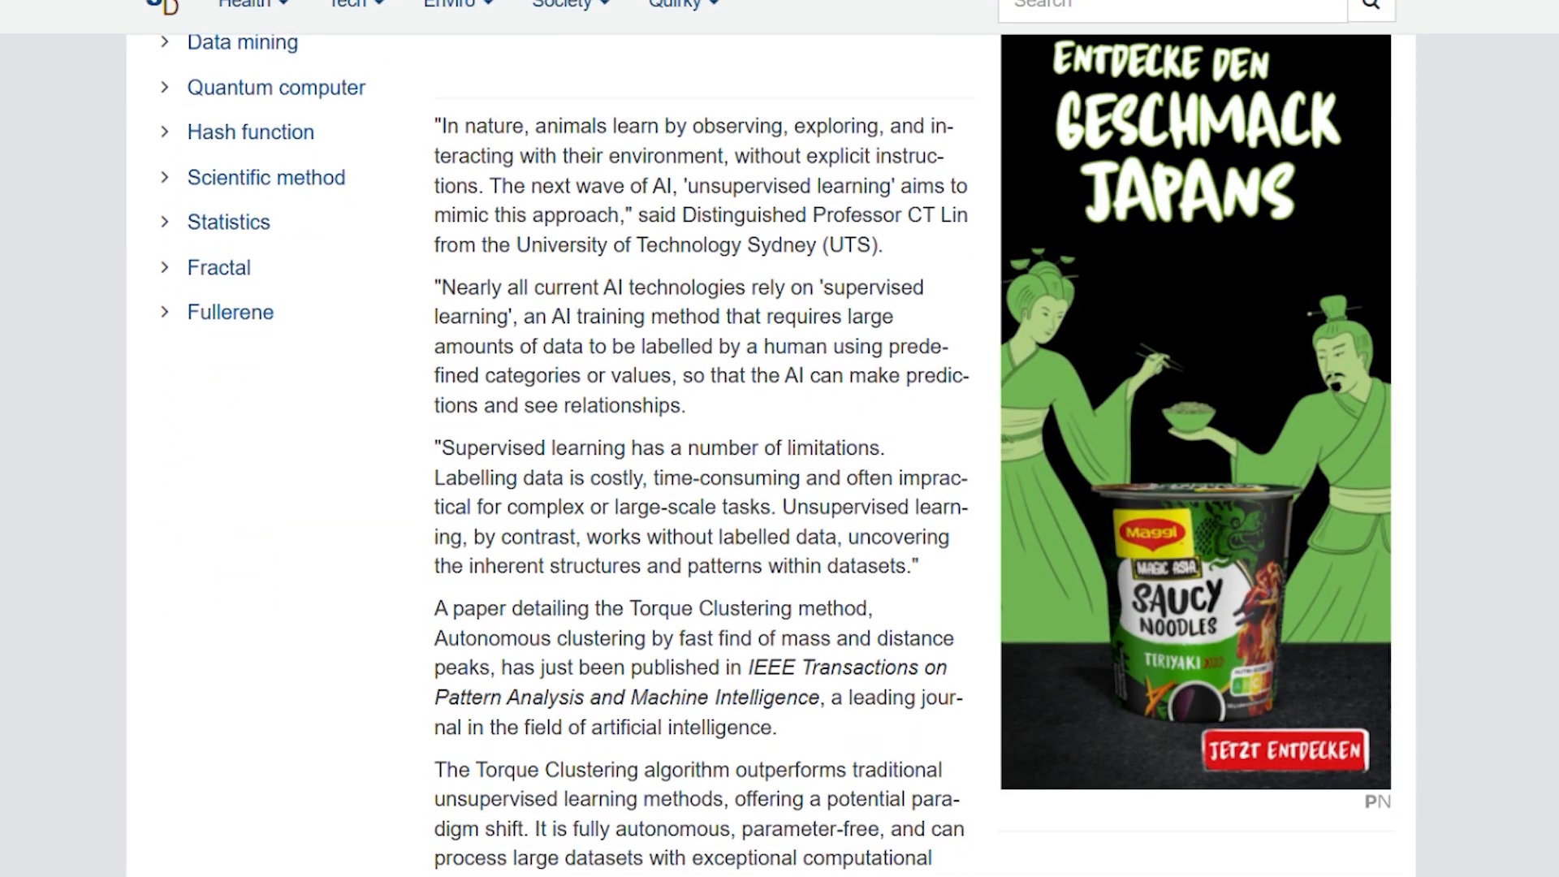
{"action": "scroll", "scroll_direction": "down", "scroll_amount": 3}
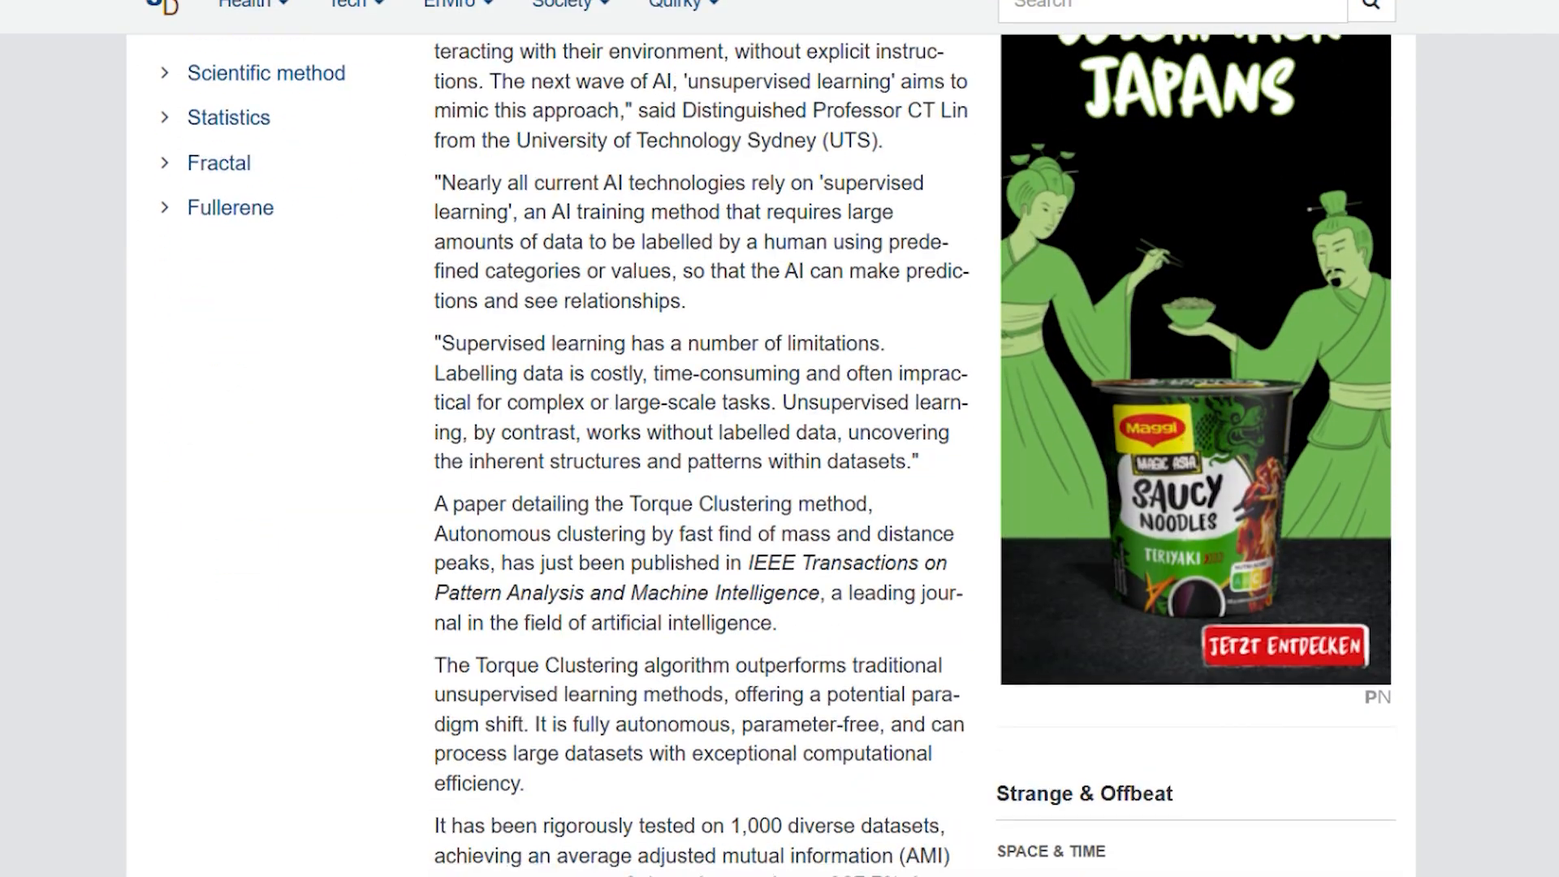
{"action": "scroll", "scroll_direction": "down", "scroll_amount": 3}
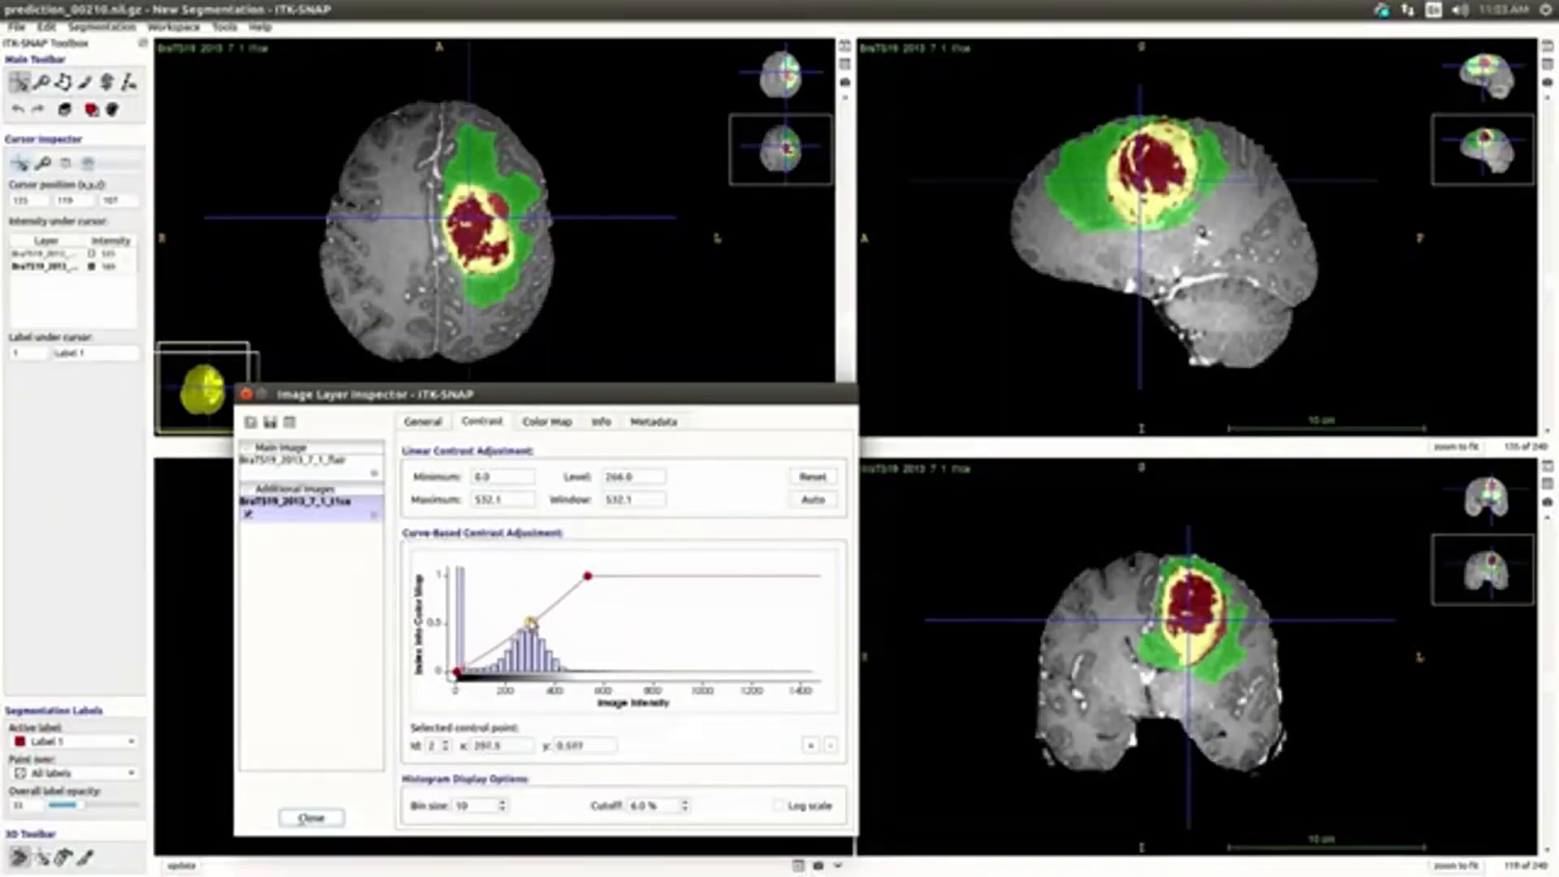
Step: Nudge the additional image's middle contrast curve point lower, to near intensity 391
{"action": "left_click_drag", "start_coordinate": [528, 621], "coordinate": [531, 619]}
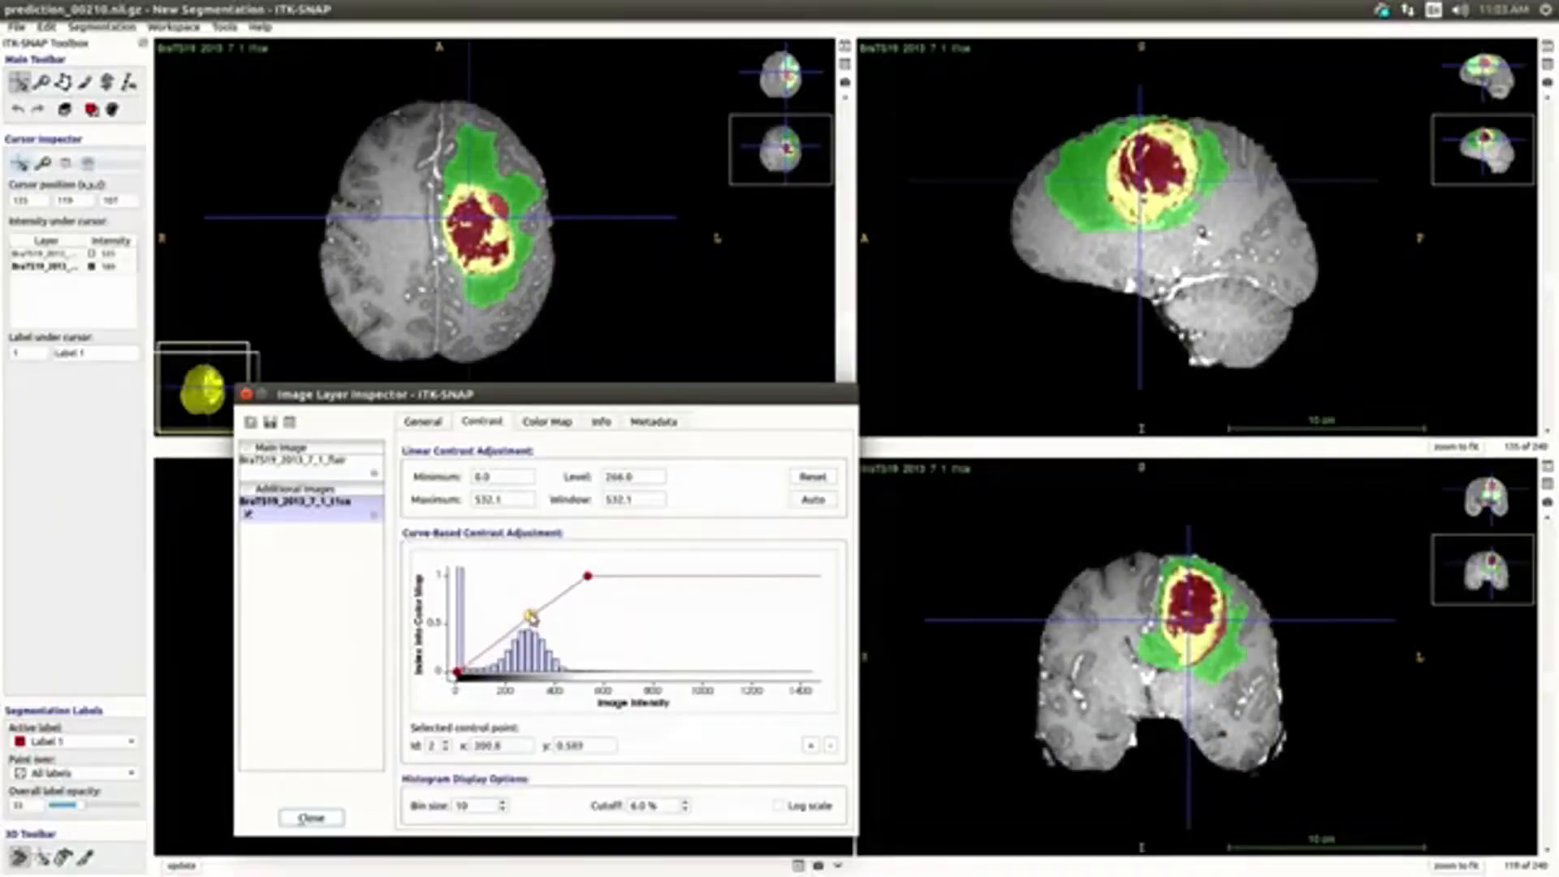